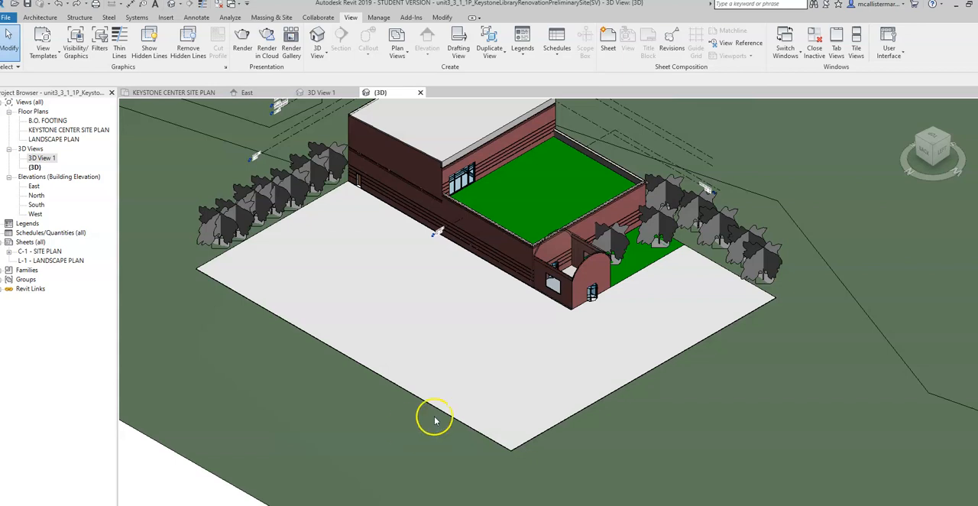
Open the KEYSTONE CENTER SITE PLAN view from the Project Browser
drag(436, 419, 435, 398)
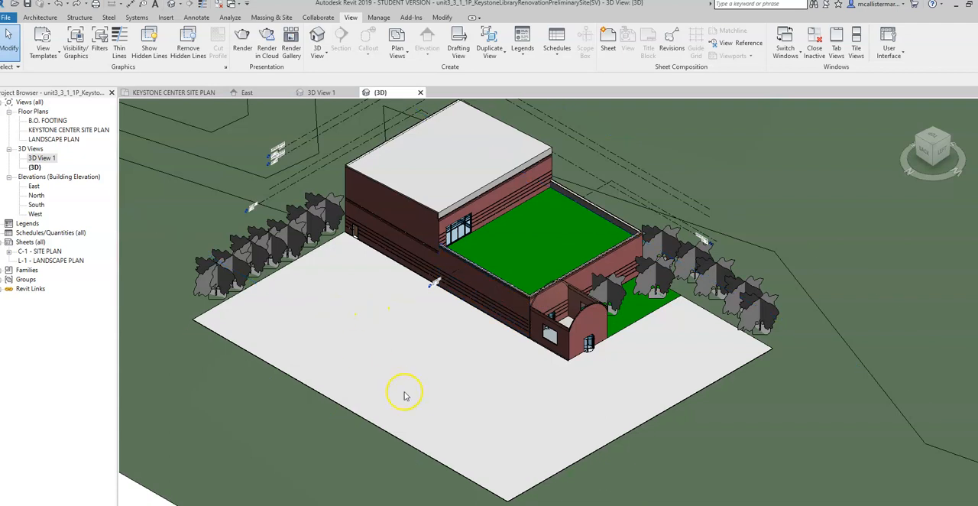
mouse_move(379, 370)
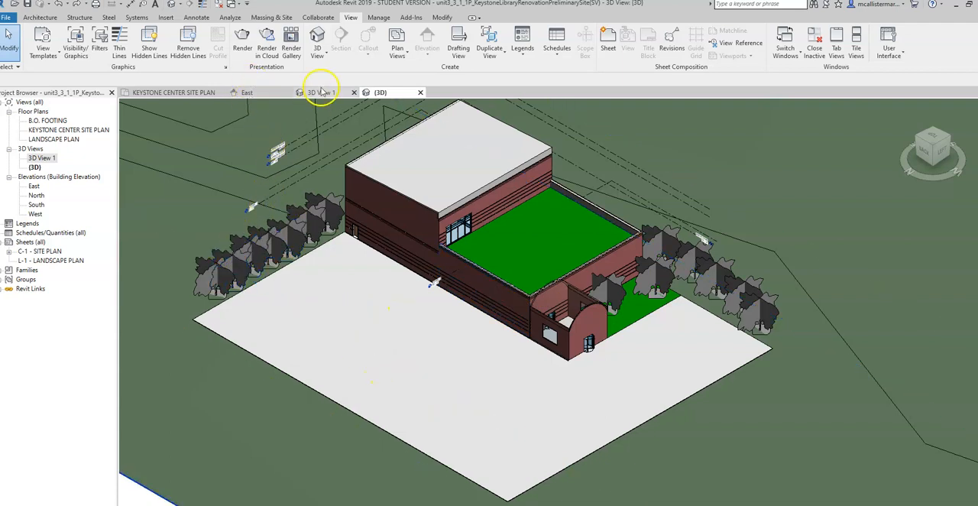
click(272, 17)
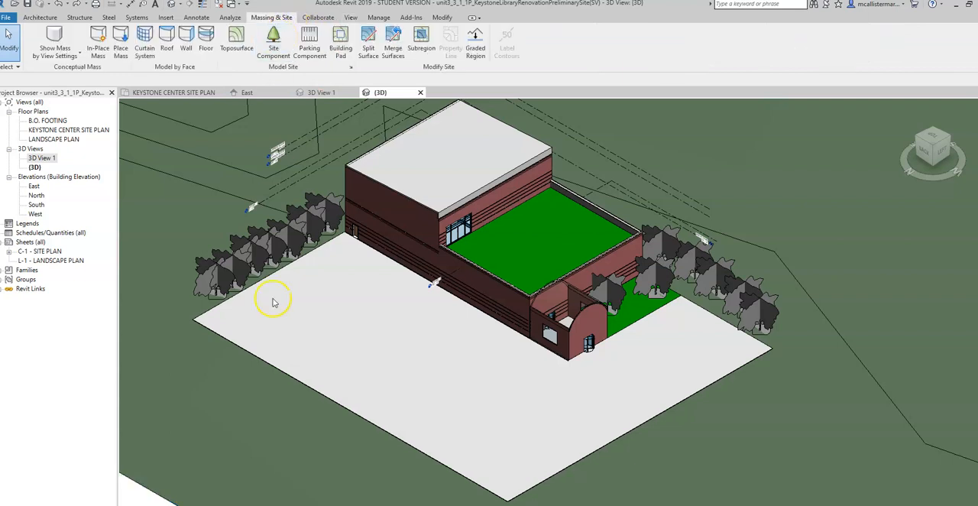
mouse_move(783, 332)
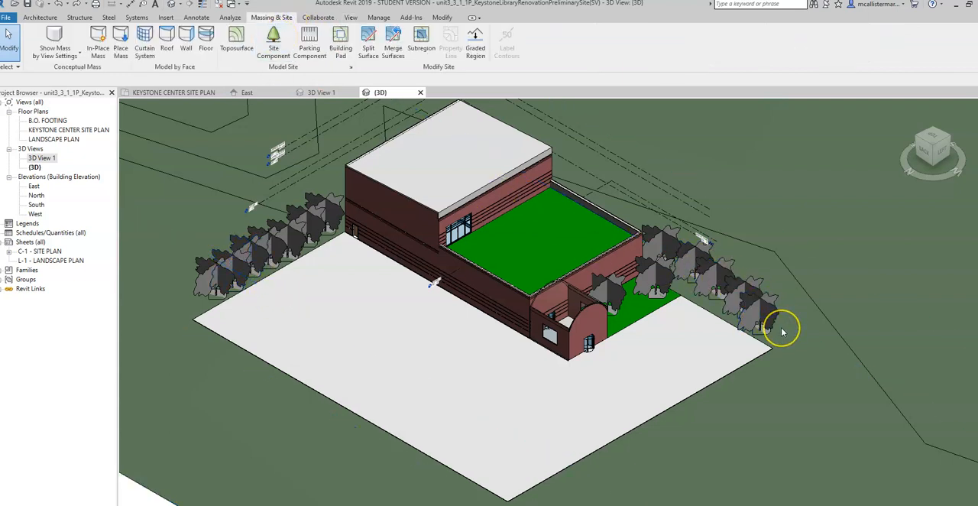
mouse_move(782, 333)
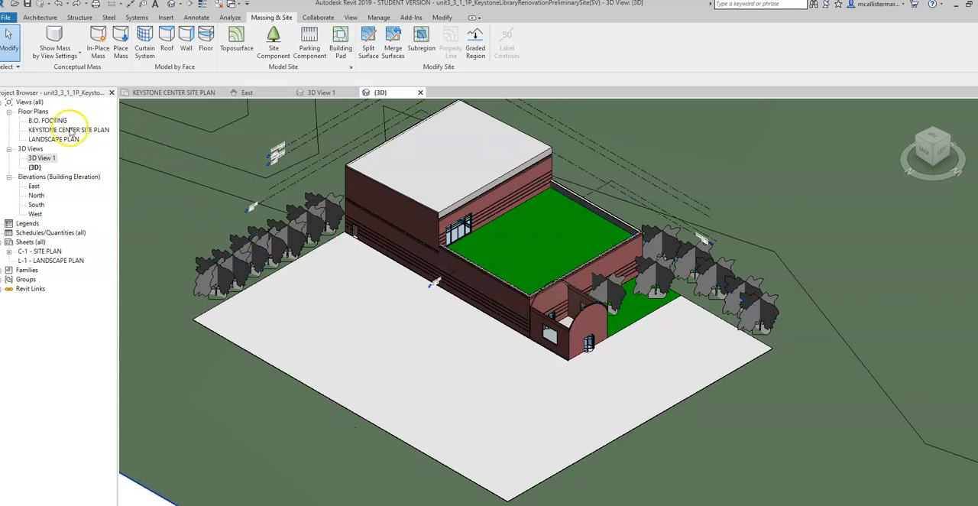
double_click(69, 128)
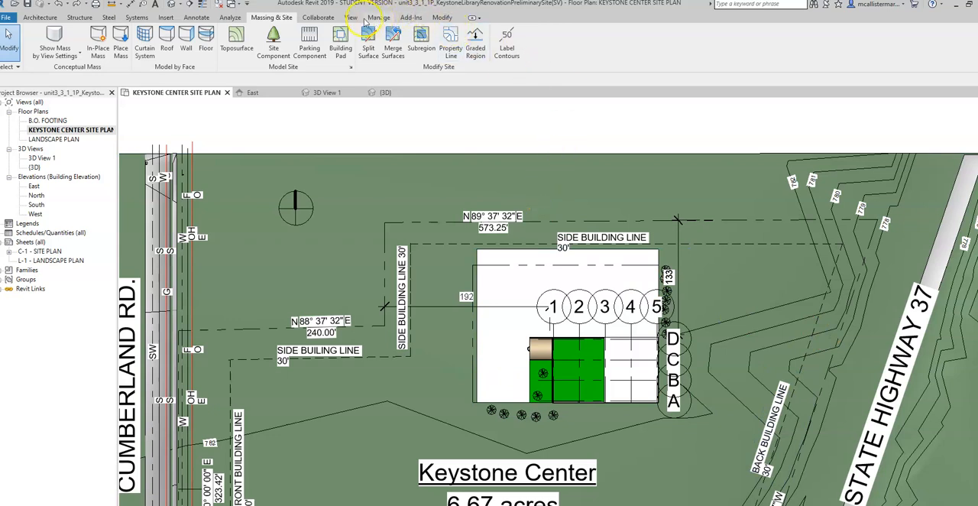
click(351, 17)
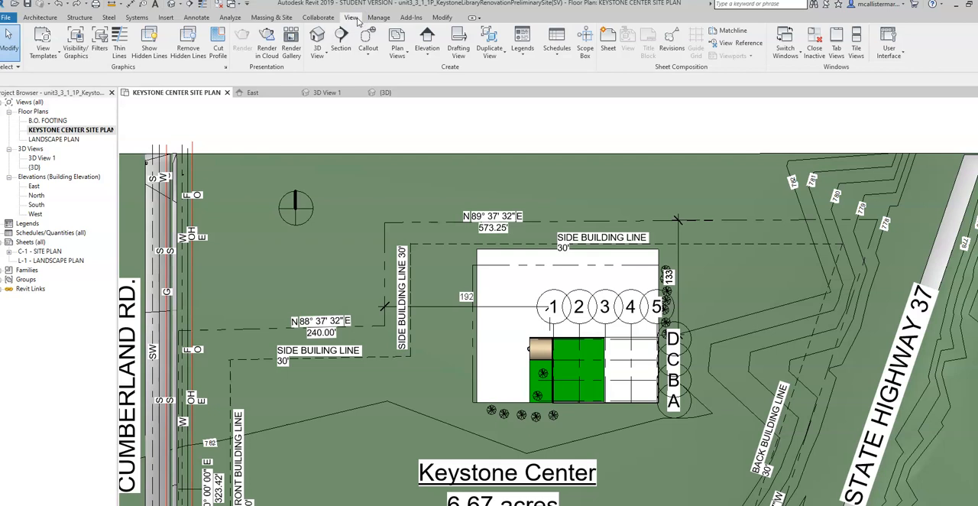
mouse_move(318, 43)
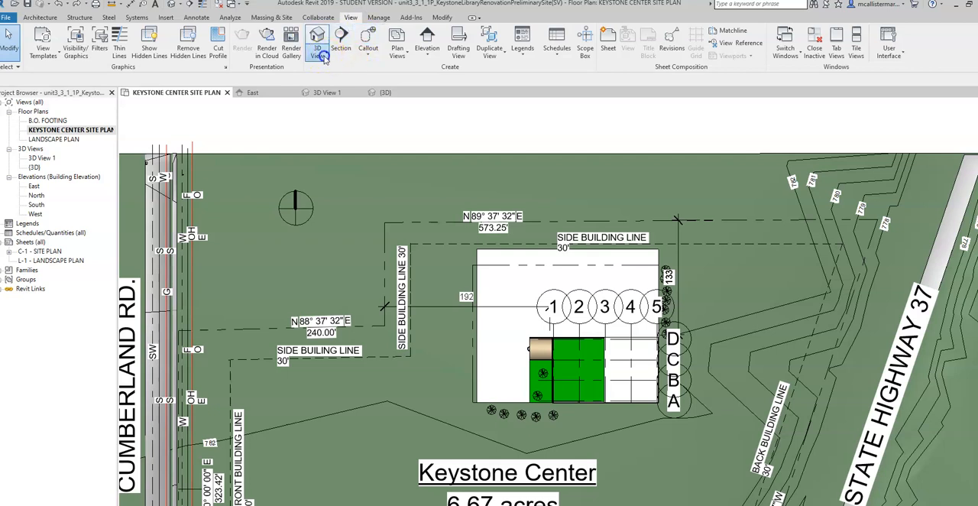
Start placing a perspective camera on the site plan for 3D View 2
click(318, 43)
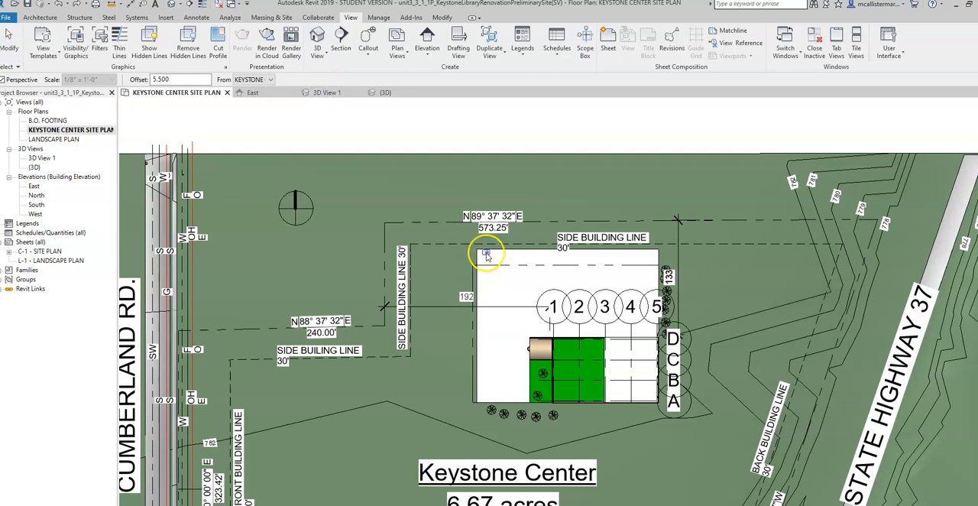
mouse_move(456, 233)
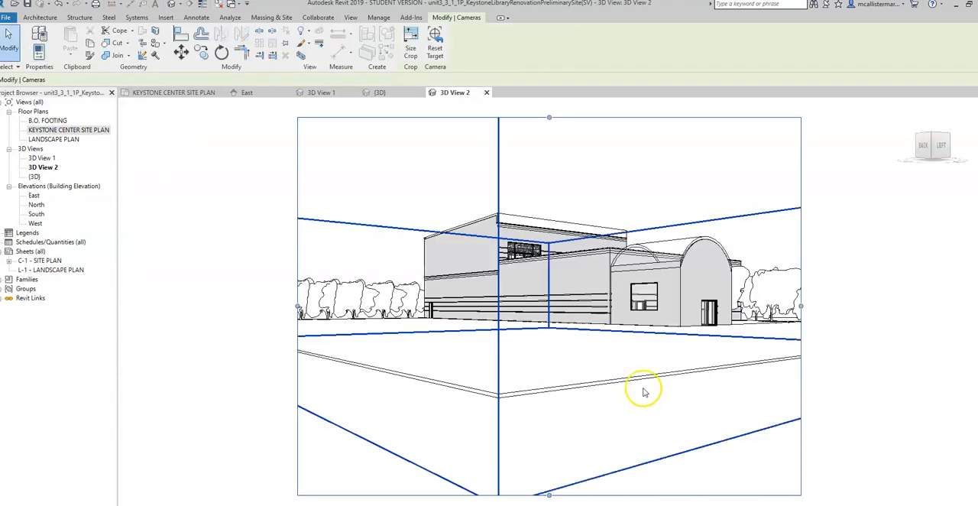
mouse_move(641, 385)
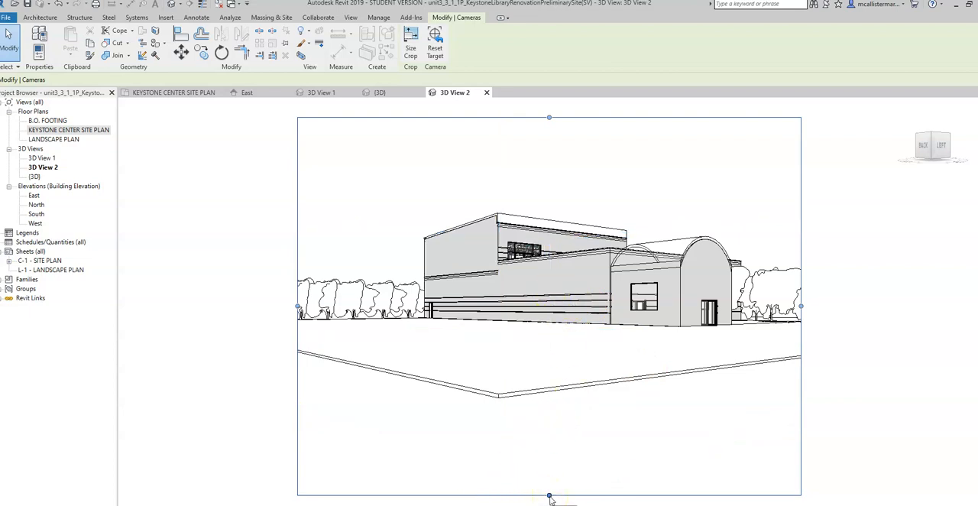
Stretch 3D View 2's crop region into a wide panoramic frame and show its properties
drag(548, 498, 541, 396)
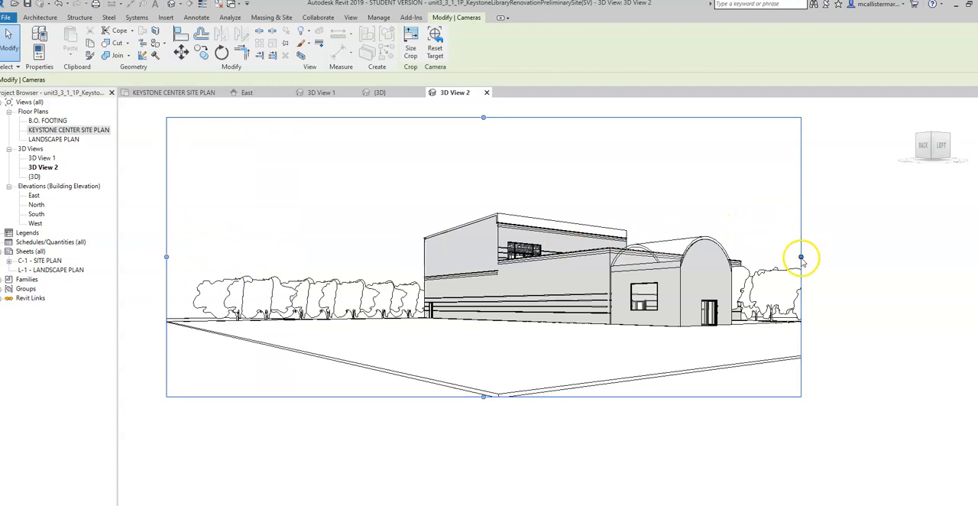
drag(801, 256, 888, 257)
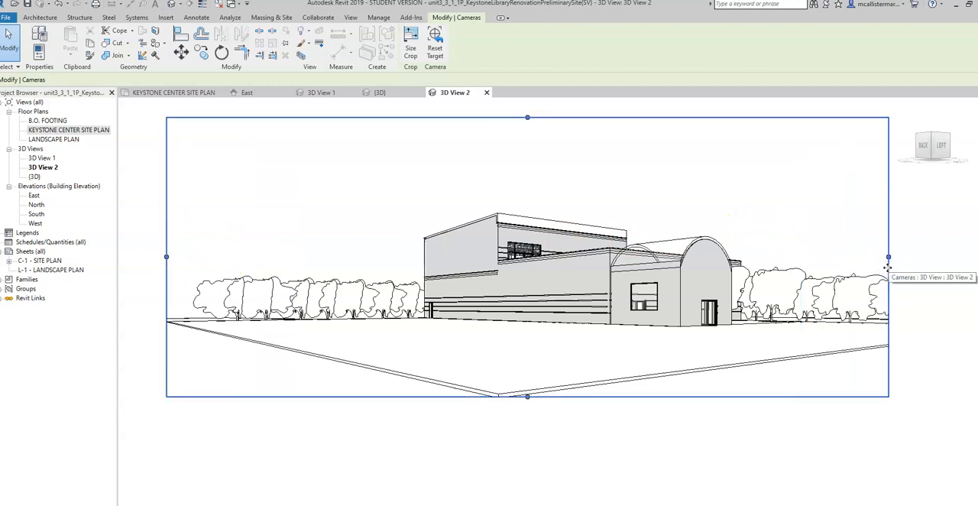
click(350, 17)
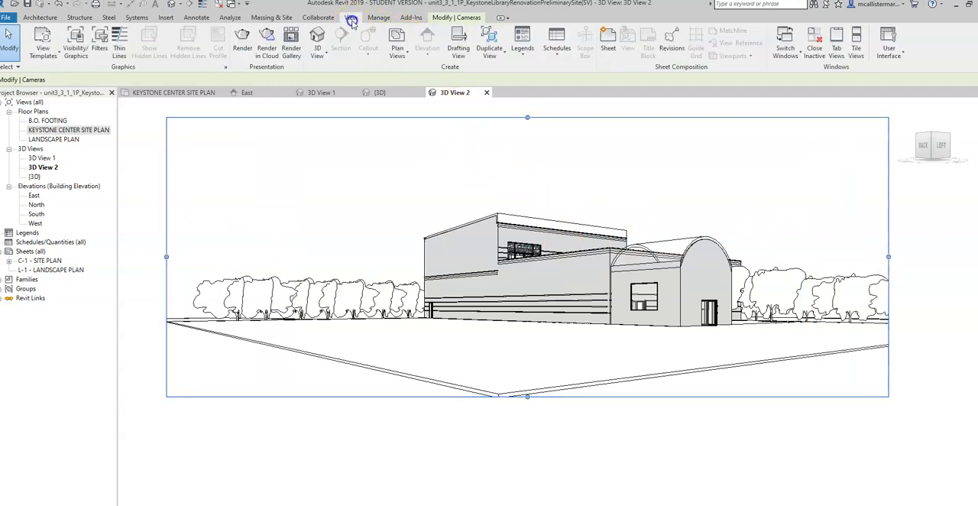
click(886, 39)
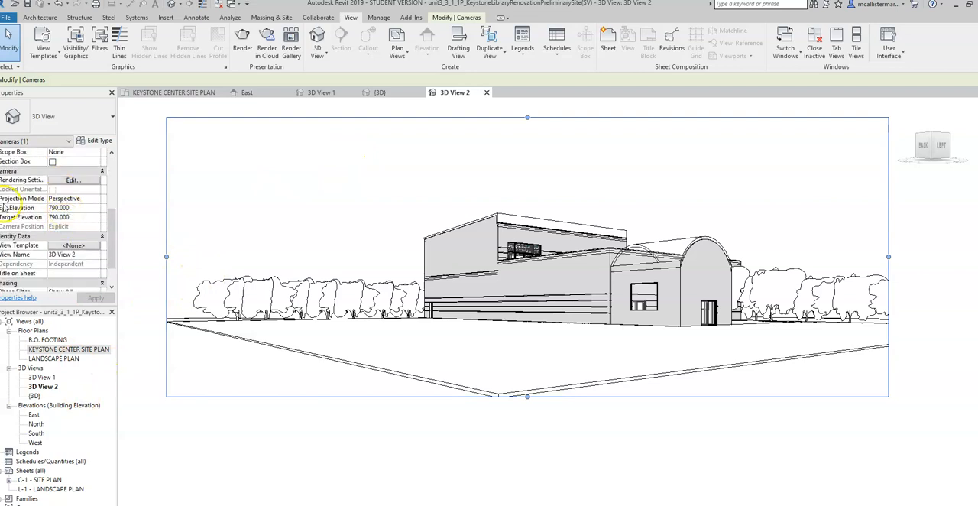
click(63, 208)
text(793.000)
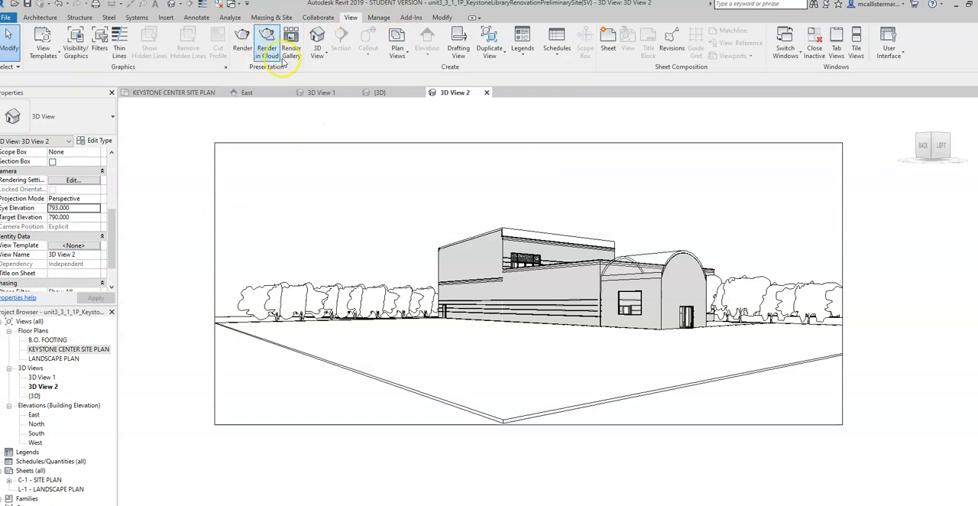
mouse_move(241, 40)
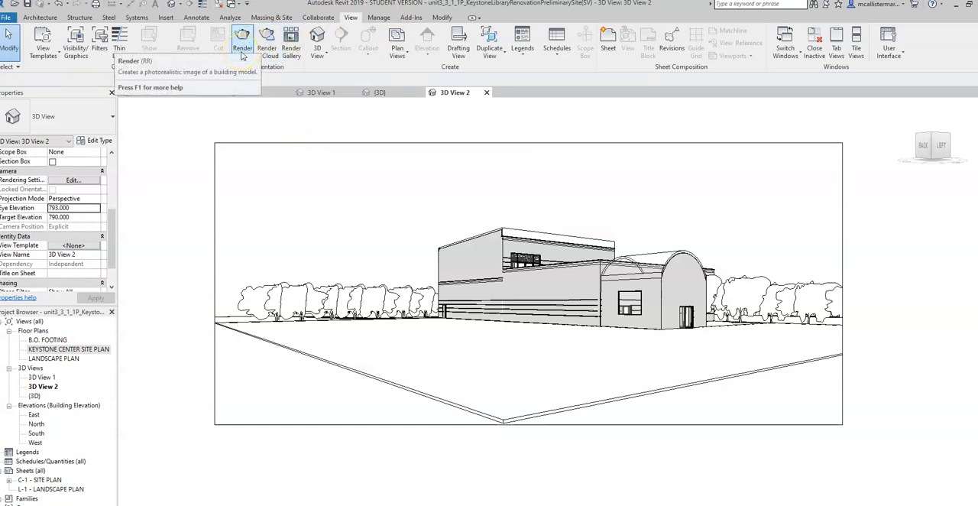
mouse_move(241, 43)
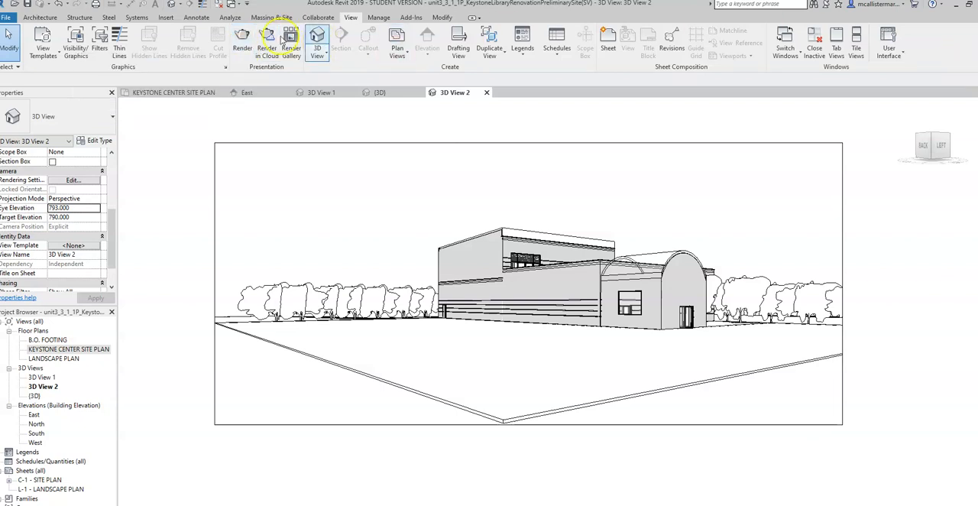
click(883, 6)
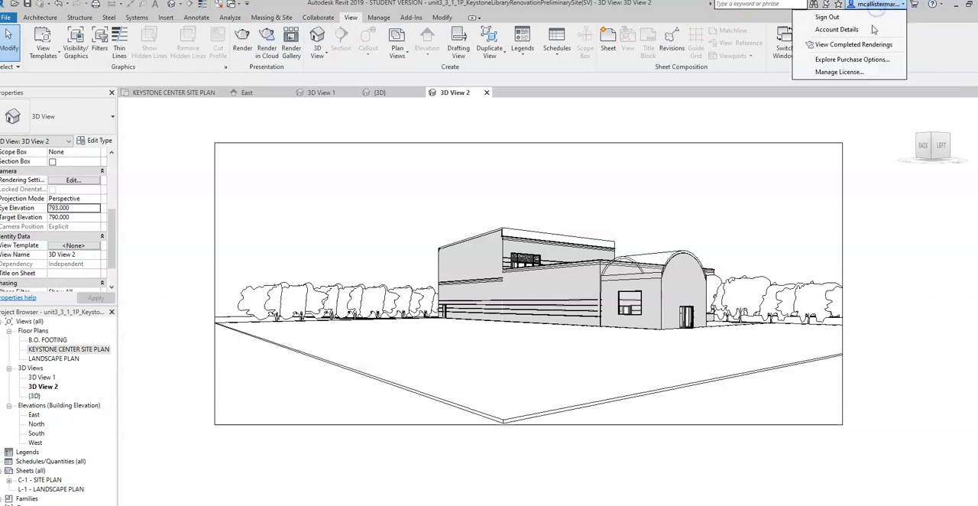
click(509, 70)
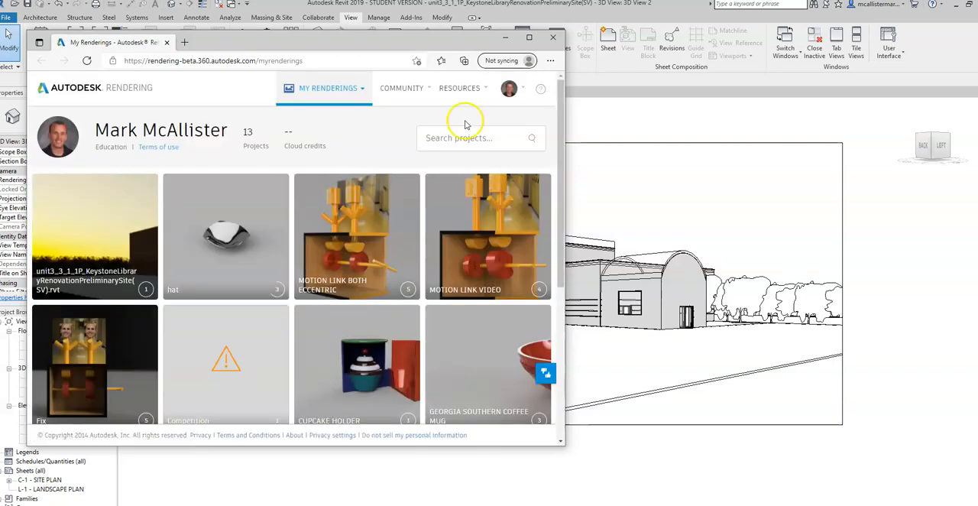
mouse_move(95, 235)
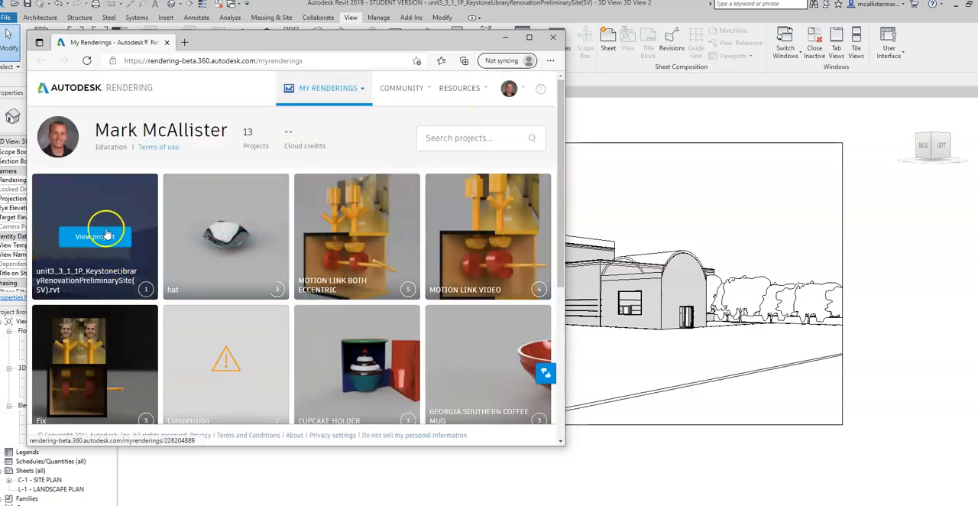
click(95, 235)
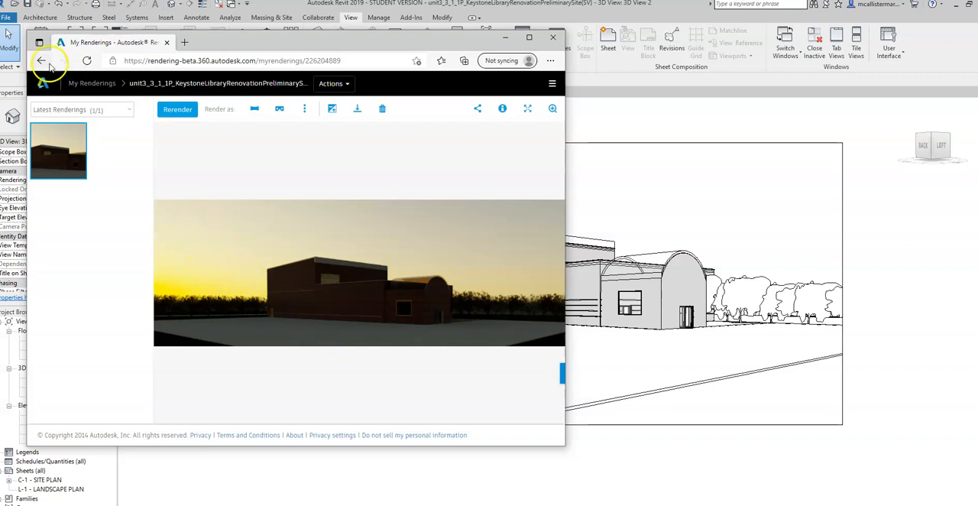
click(55, 61)
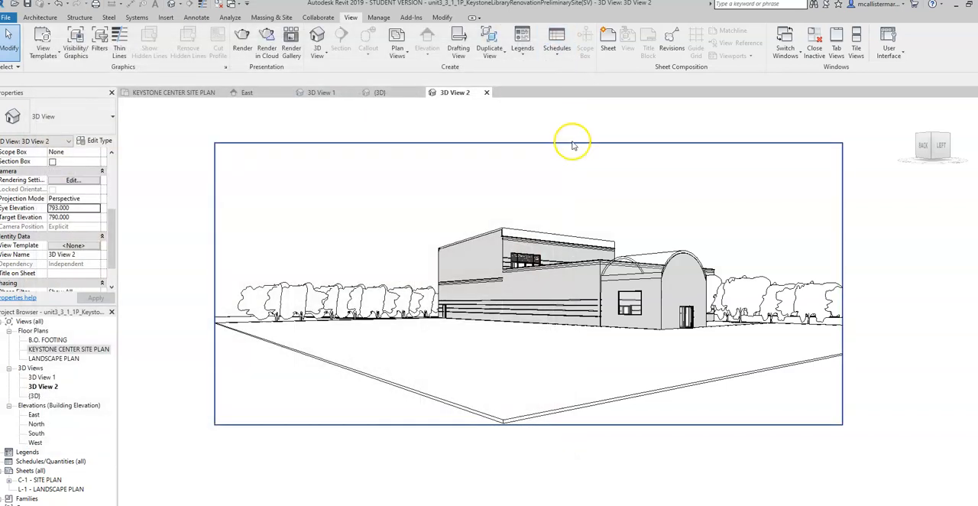
mouse_move(573, 143)
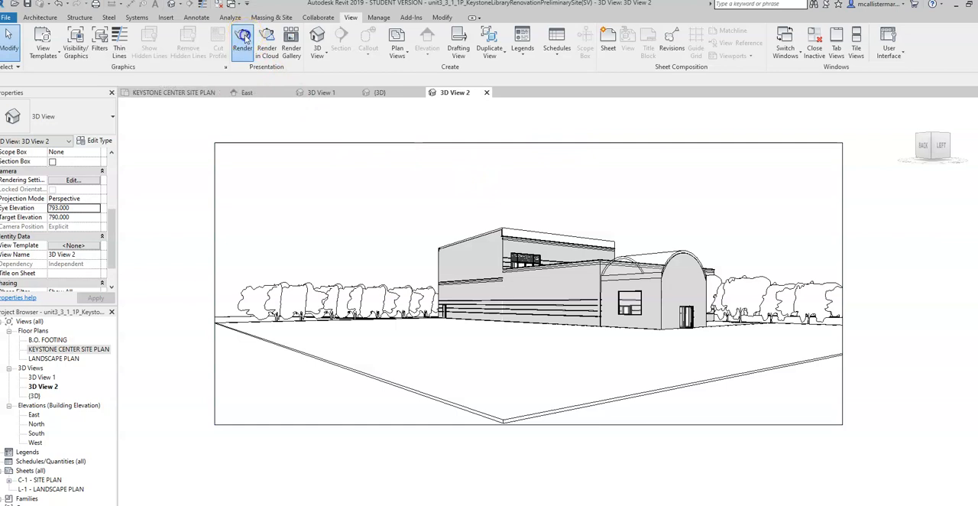
Set rendering Quality to Medium, Screen resolution, and Exterior: Sun only lighting
click(241, 43)
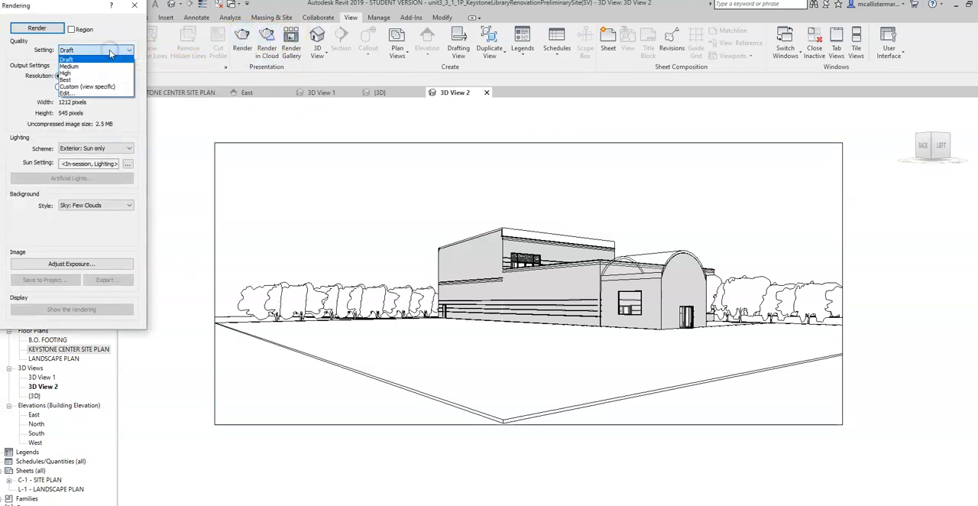
click(75, 58)
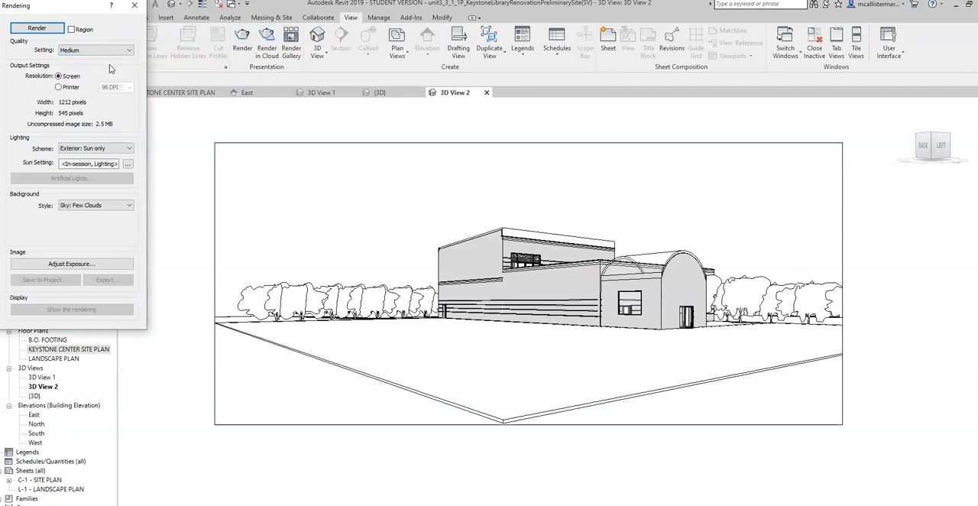
click(122, 49)
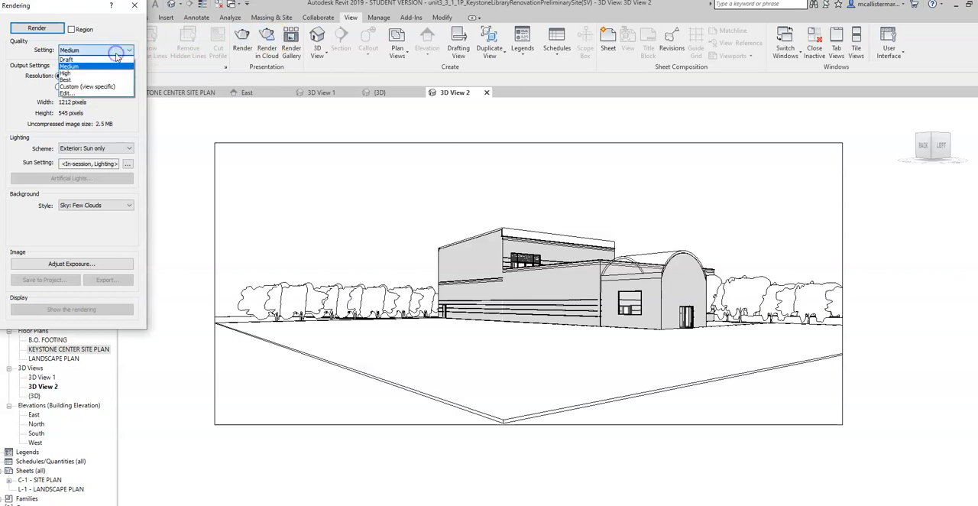
click(85, 55)
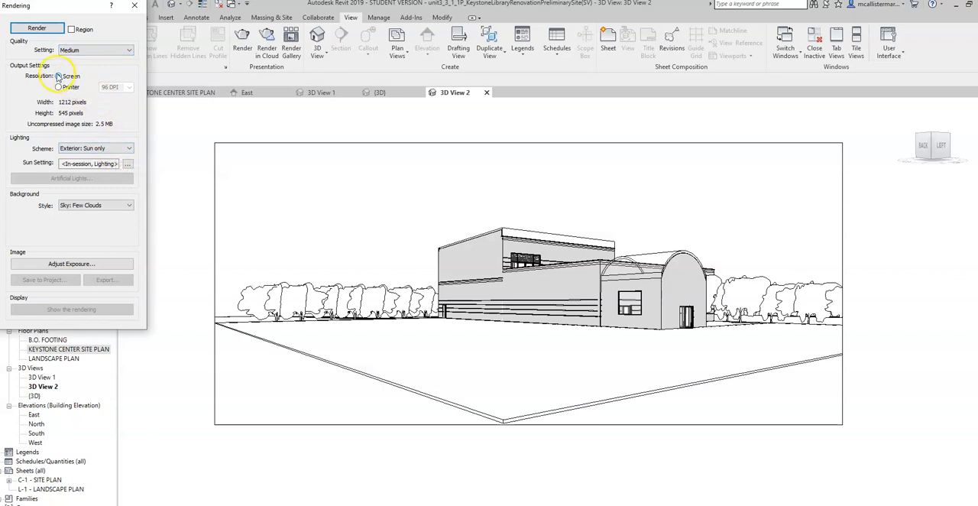
click(79, 77)
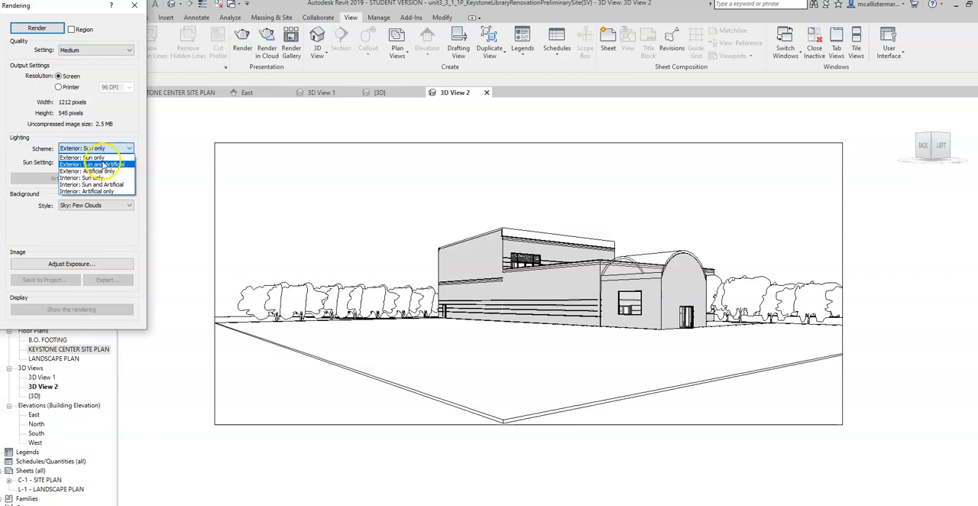
click(80, 156)
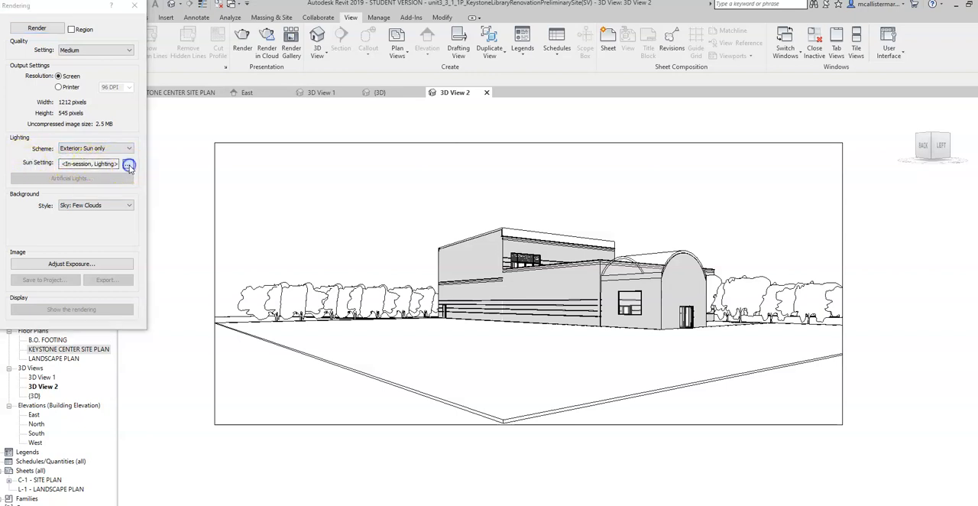
Choose the Sunlight from Top Right sun preset with Ground Plane at Level off
click(129, 163)
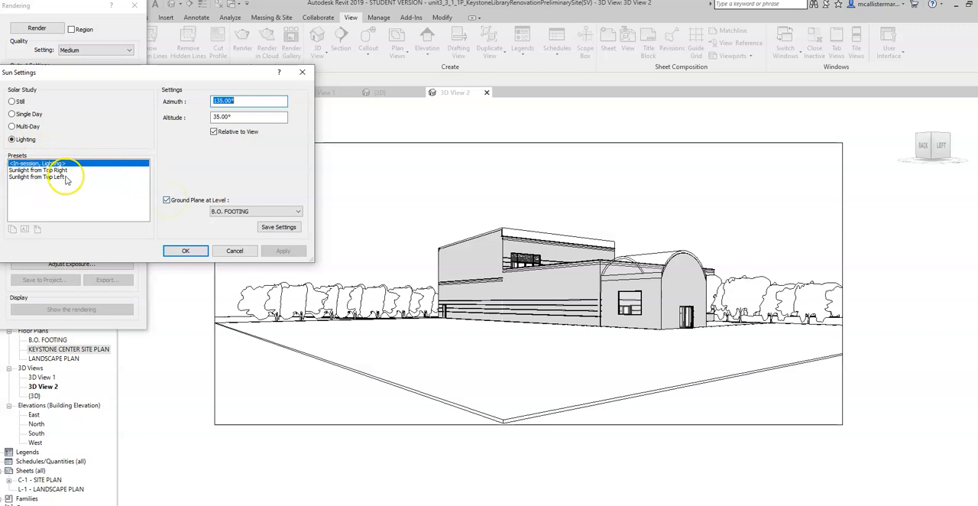
click(47, 168)
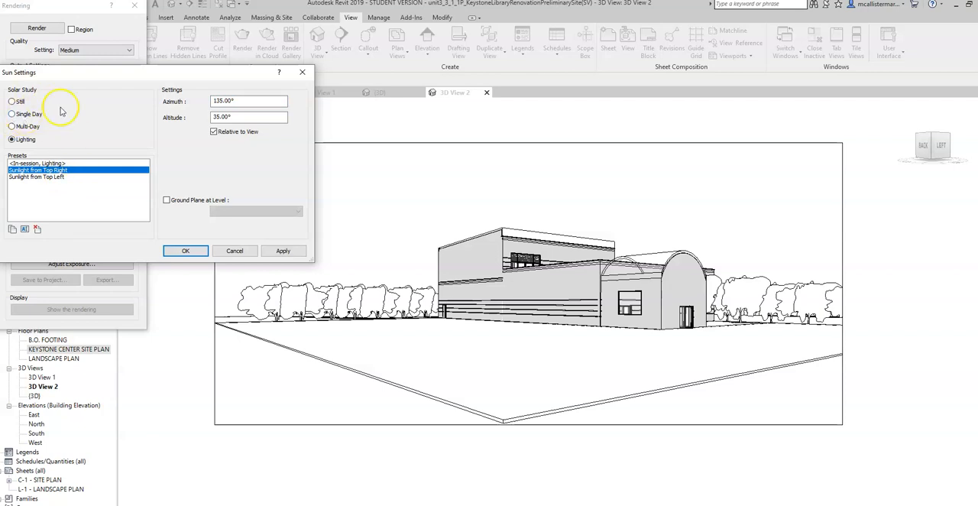
mouse_move(150, 79)
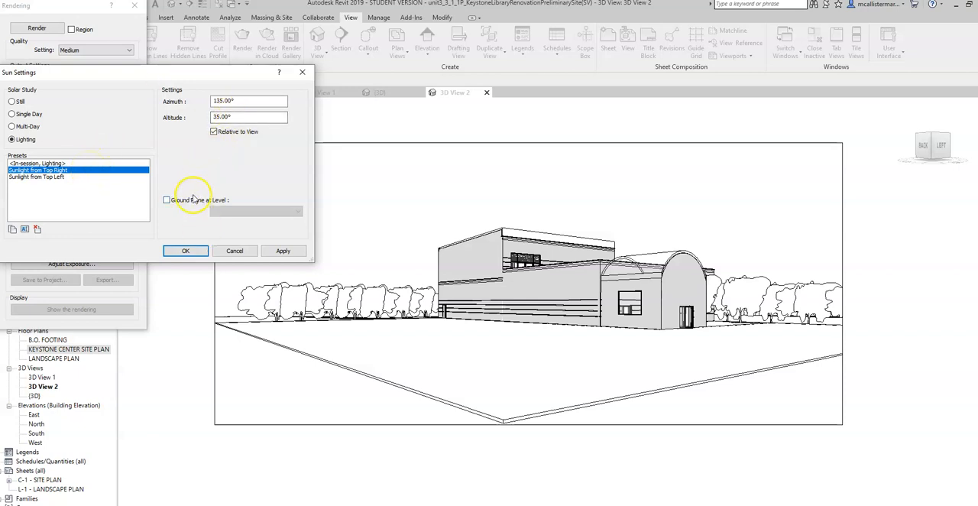
click(165, 198)
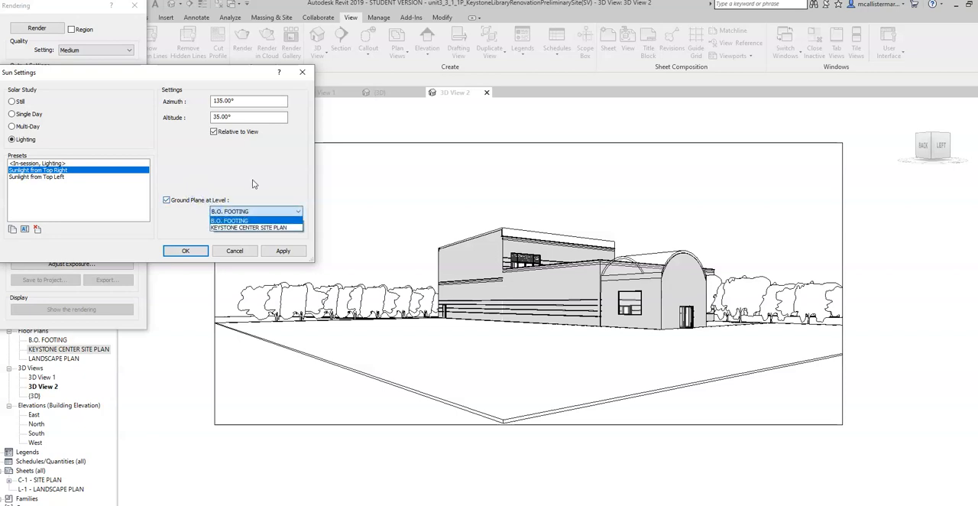
click(165, 199)
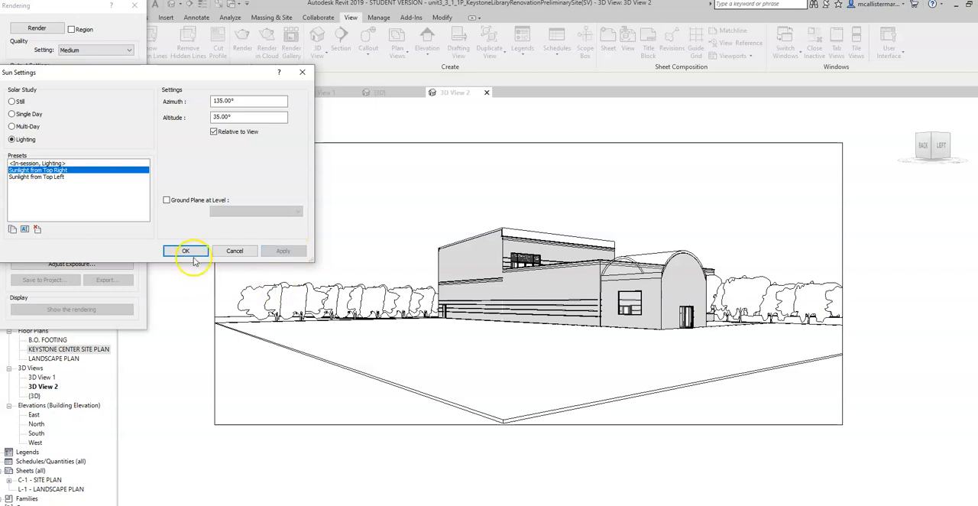
click(184, 250)
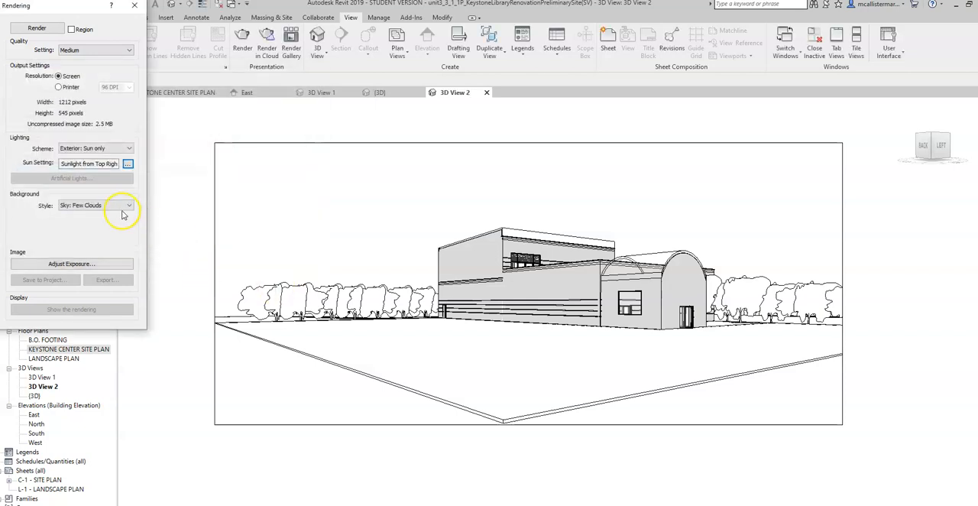
Set Background Style to Sky: No Clouds and start the render
click(128, 205)
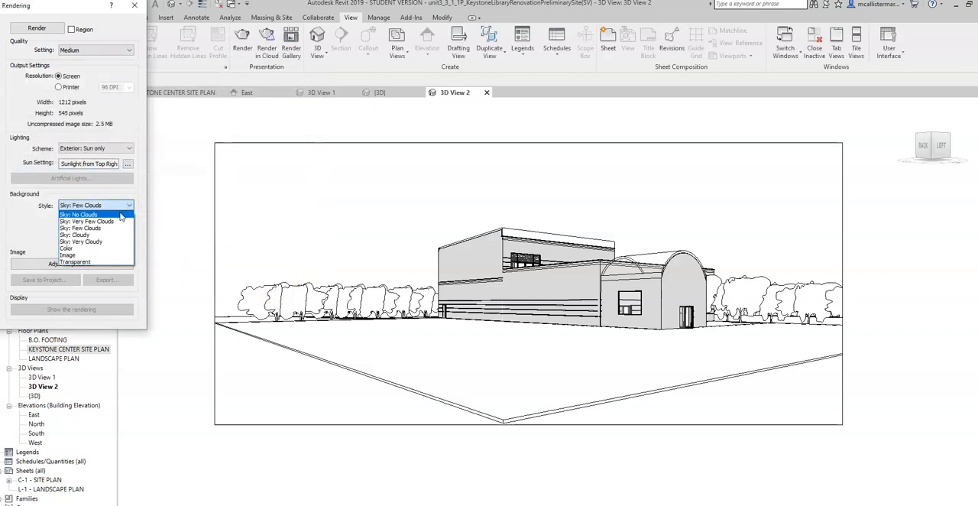
click(79, 214)
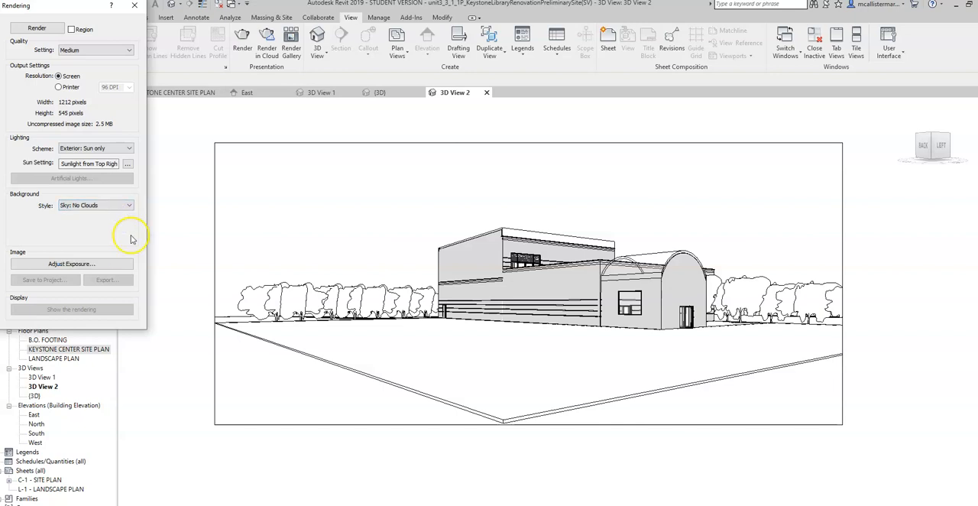
mouse_move(126, 235)
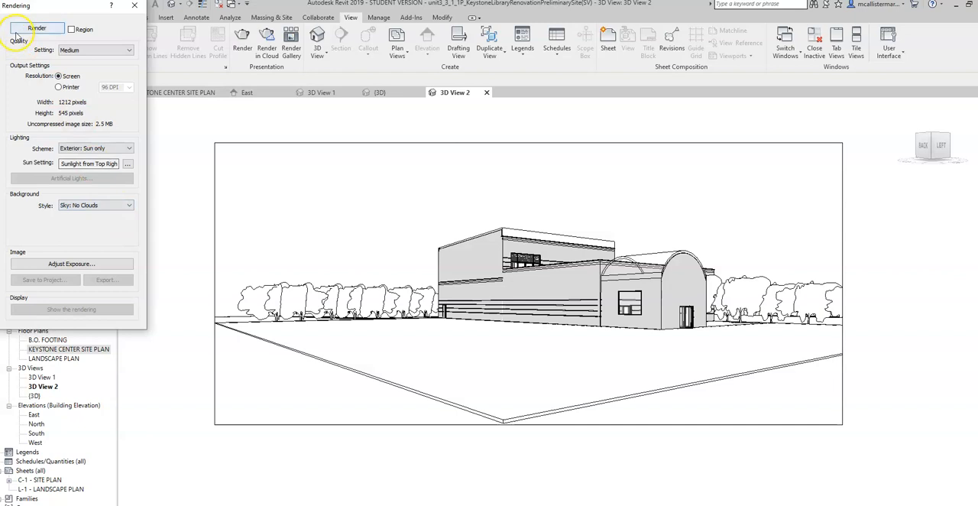
click(36, 28)
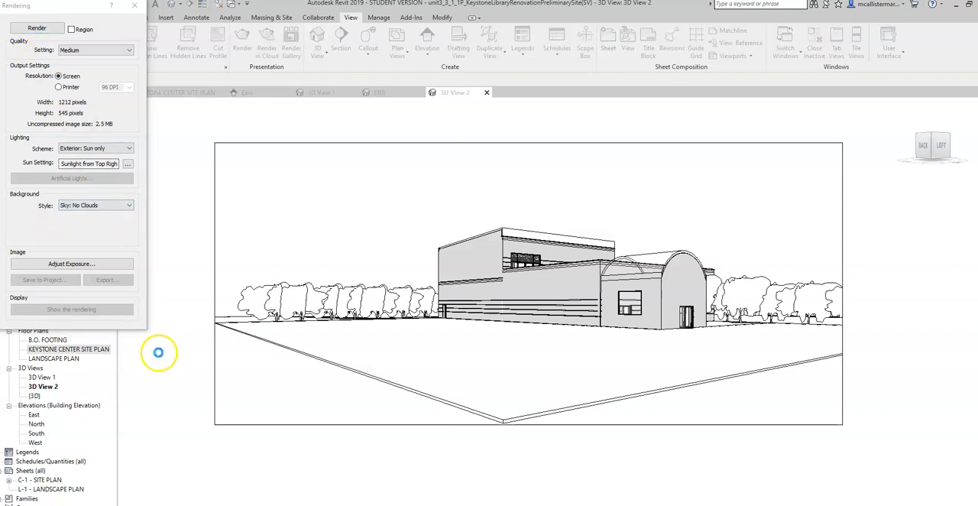
mouse_move(156, 356)
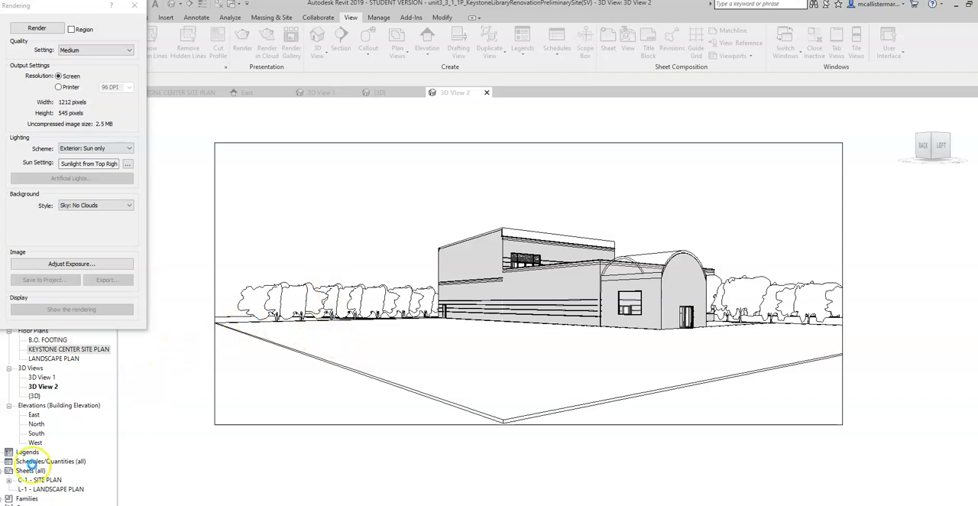
Let the render of 3D View 2 run to completion
click(34, 23)
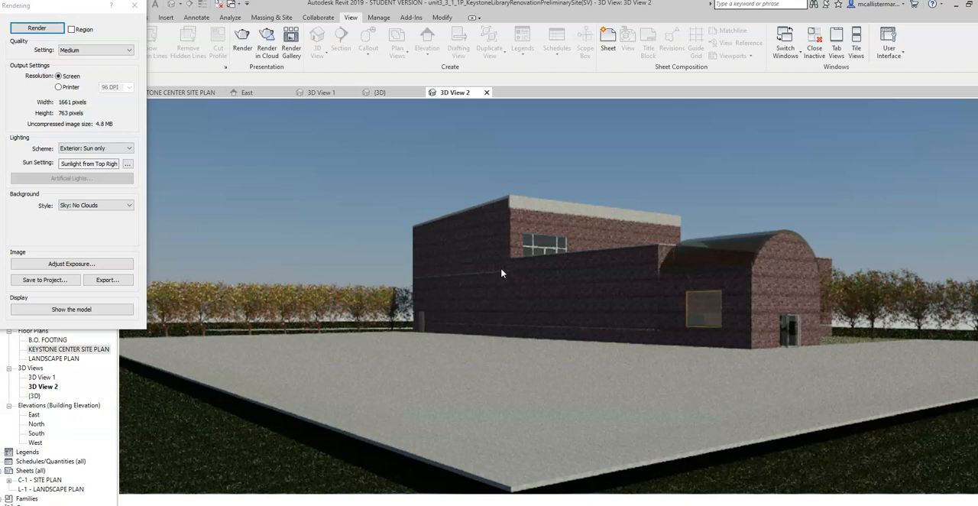
mouse_move(345, 197)
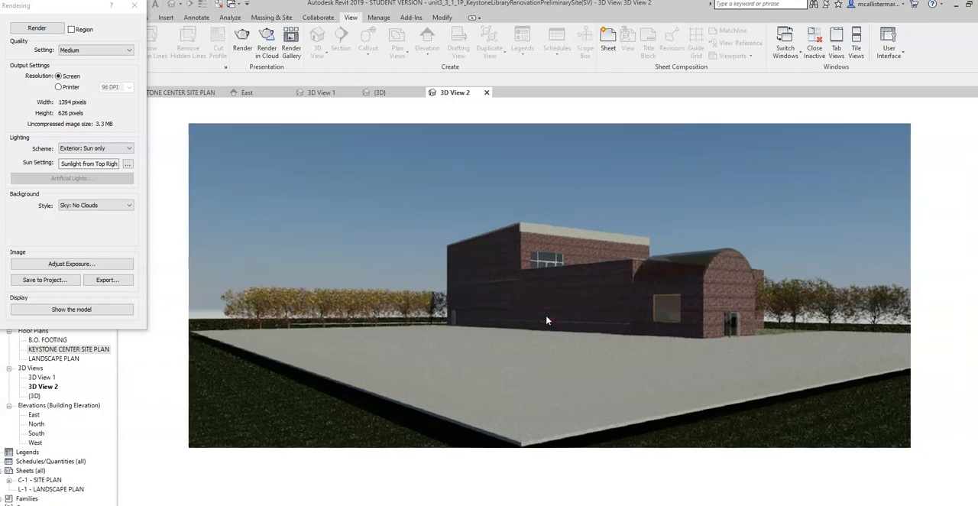
Save the render to the project as MEDIUM RENDERING EXTERIOR
click(46, 280)
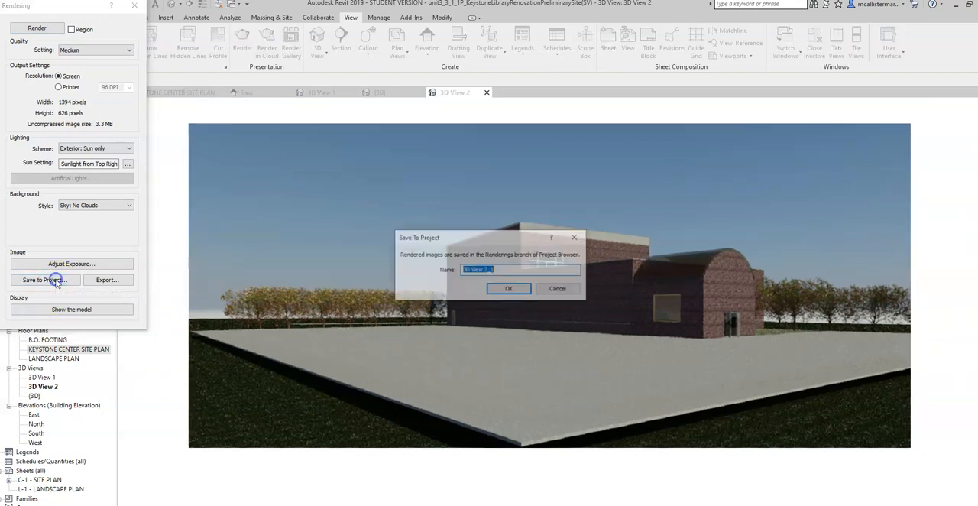
text(MEDIUM RENDERING EXT)
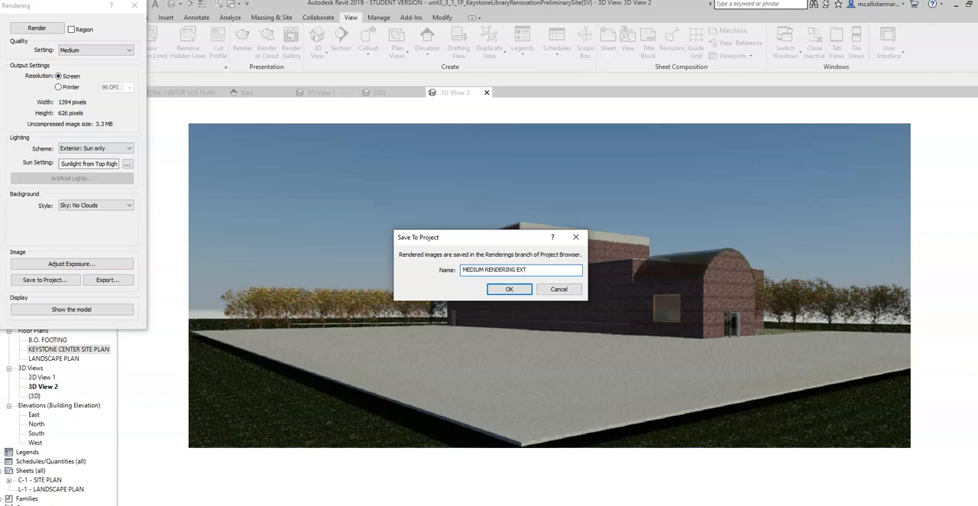
click(509, 289)
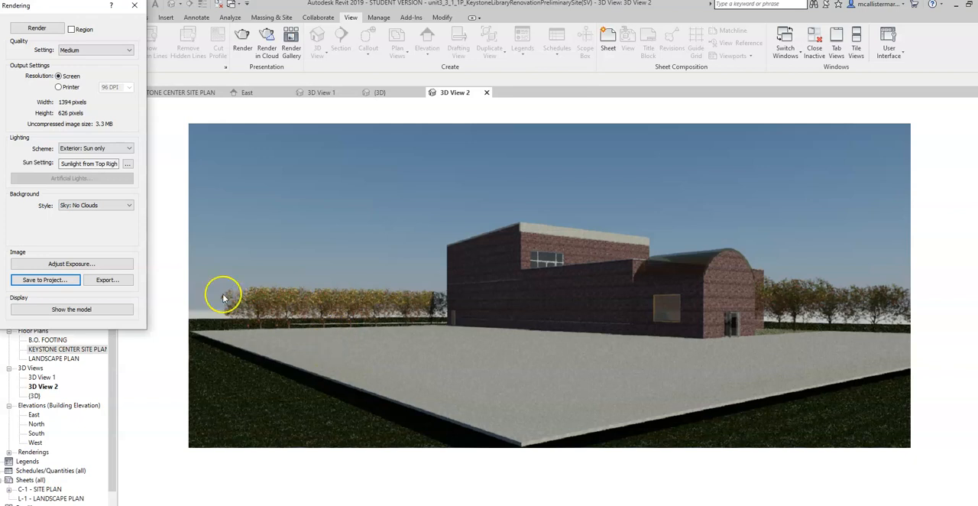
Bring up the Save Image export dialog and review the image file types
click(108, 280)
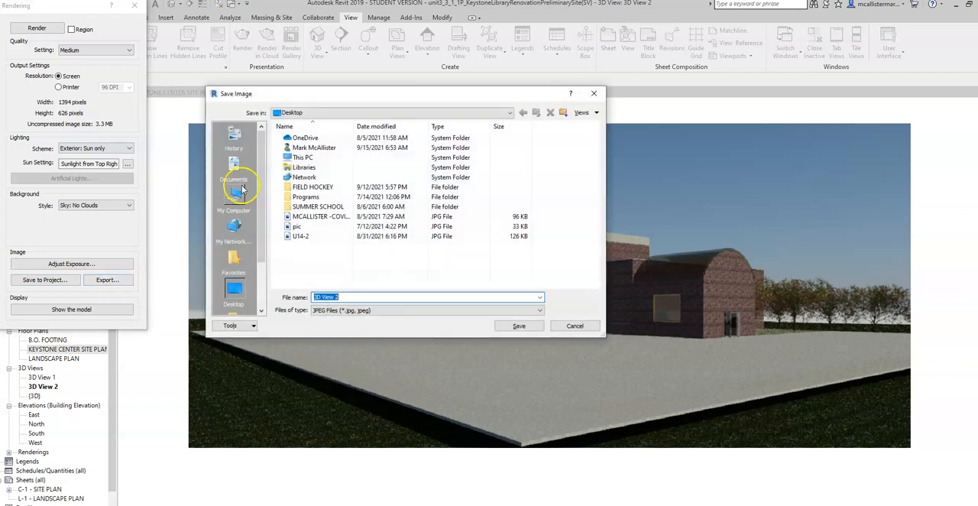
click(533, 311)
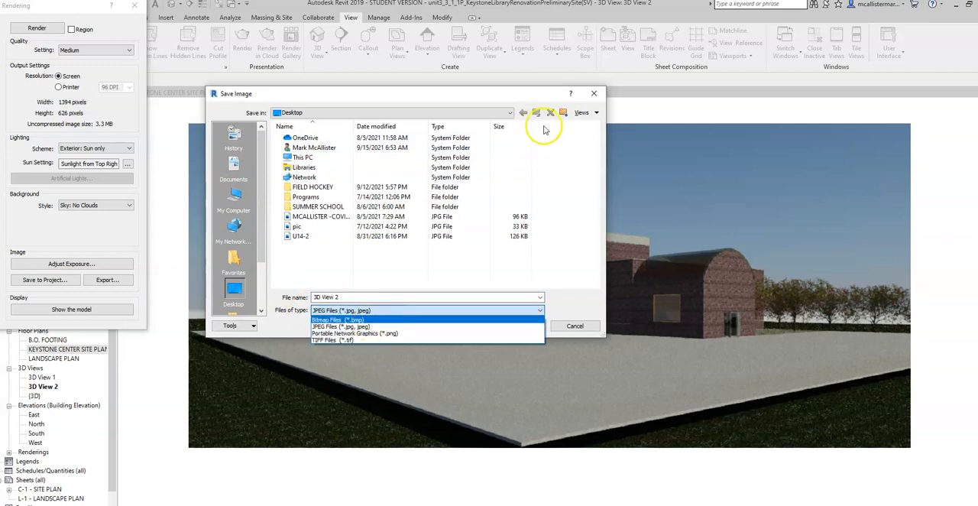
click(575, 326)
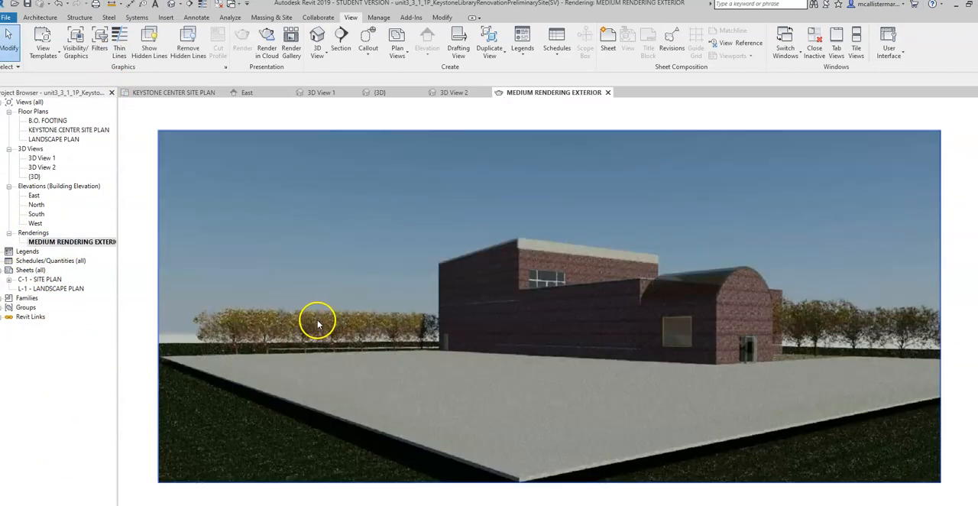
mouse_move(318, 322)
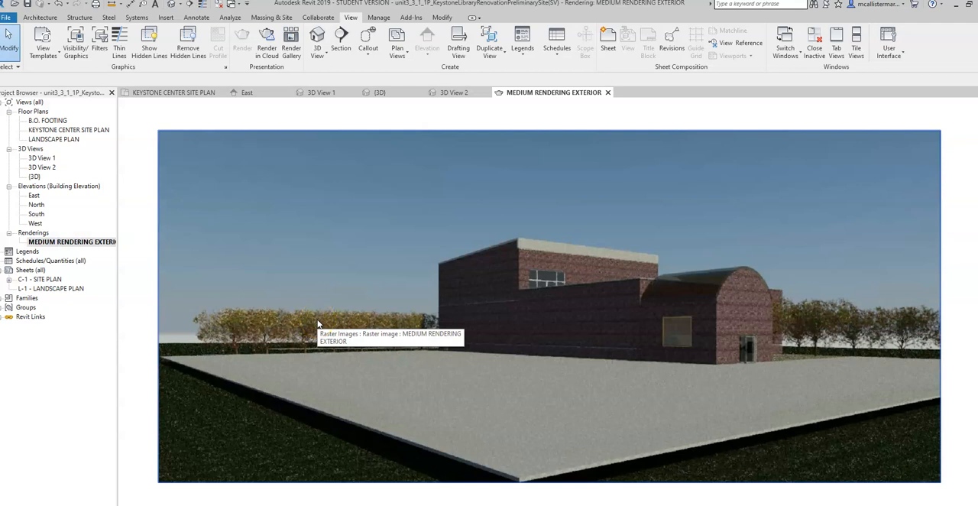
View the MEDIUM RENDERING EXTERIOR rendering, then reopen the KEYSTONE CENTER SITE PLAN
click(70, 242)
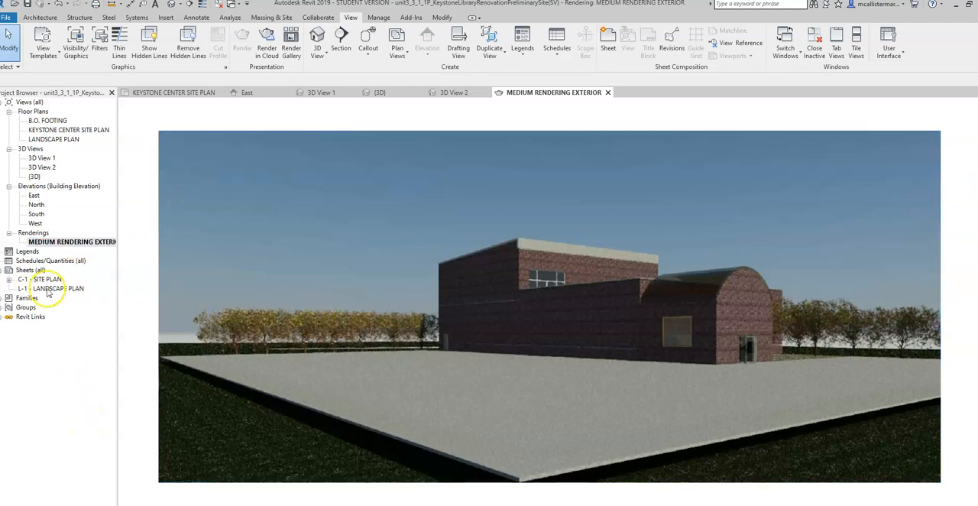
double_click(69, 128)
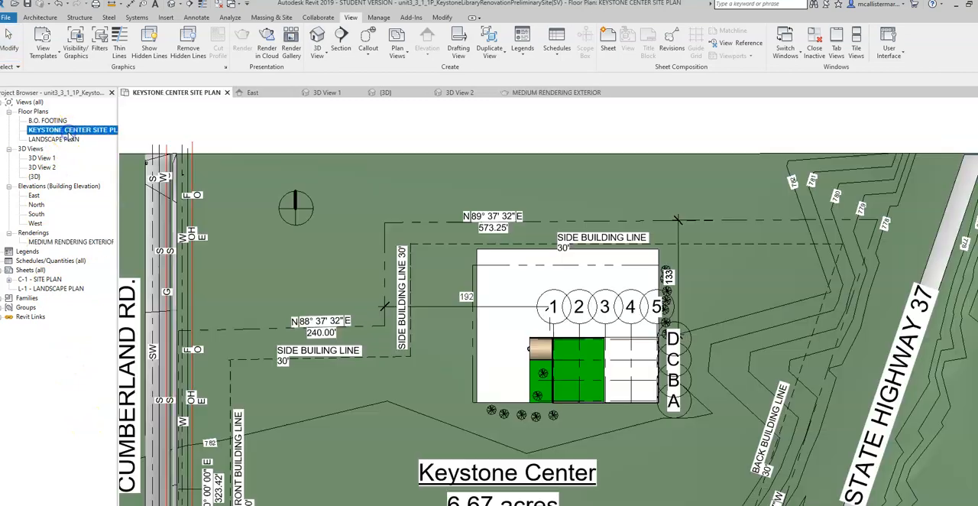